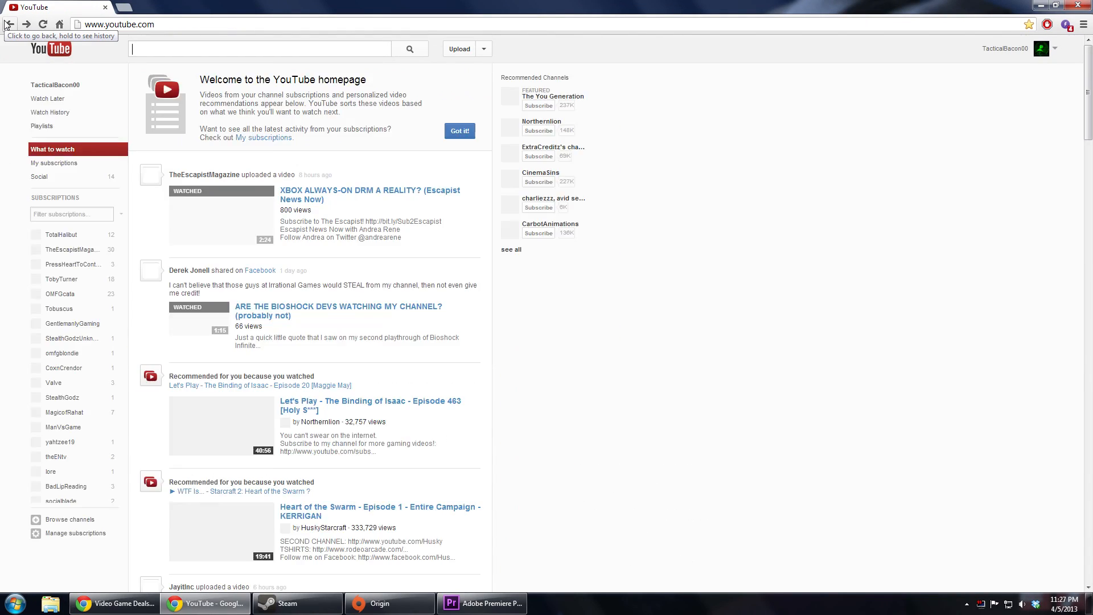
{"action": "scroll", "scroll_direction": "down", "scroll_amount": 3}
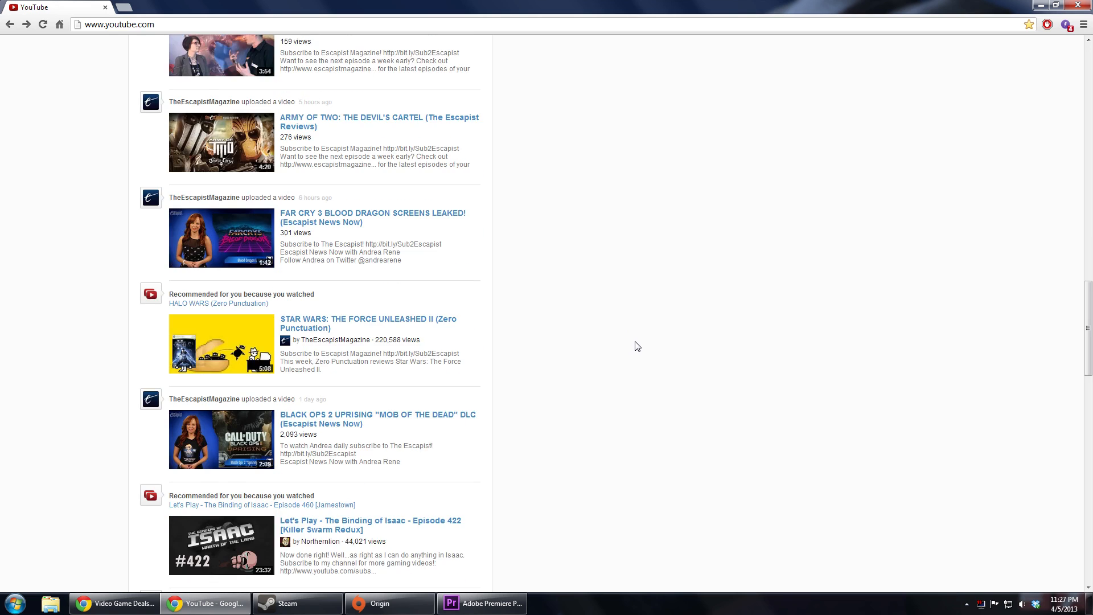
{"action": "scroll", "scroll_direction": "down", "scroll_amount": 3}
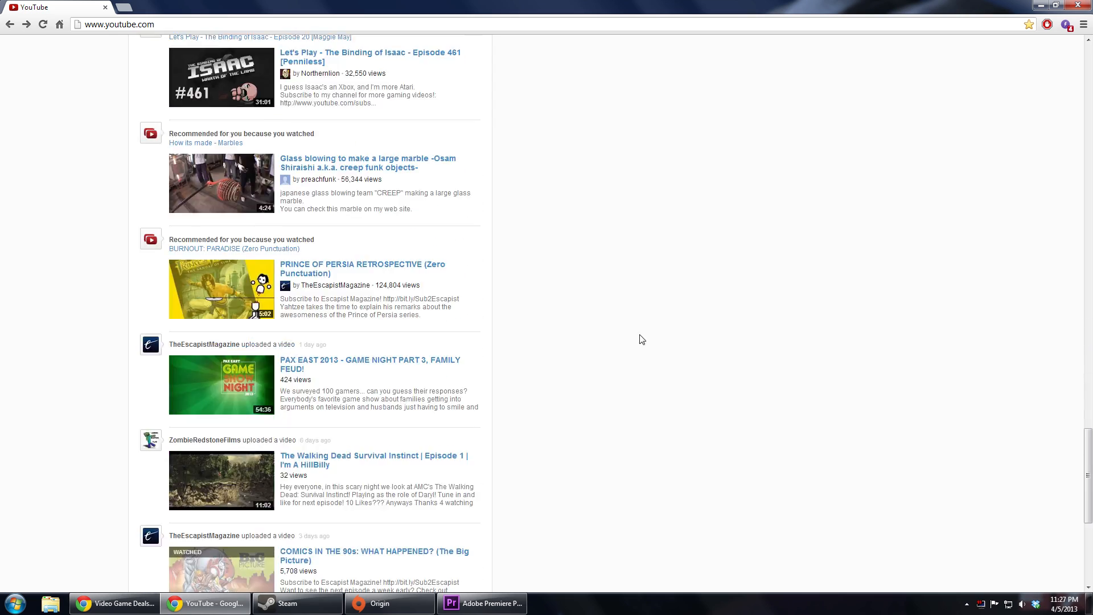
{"action": "mouse_move", "coordinate": [324, 367]}
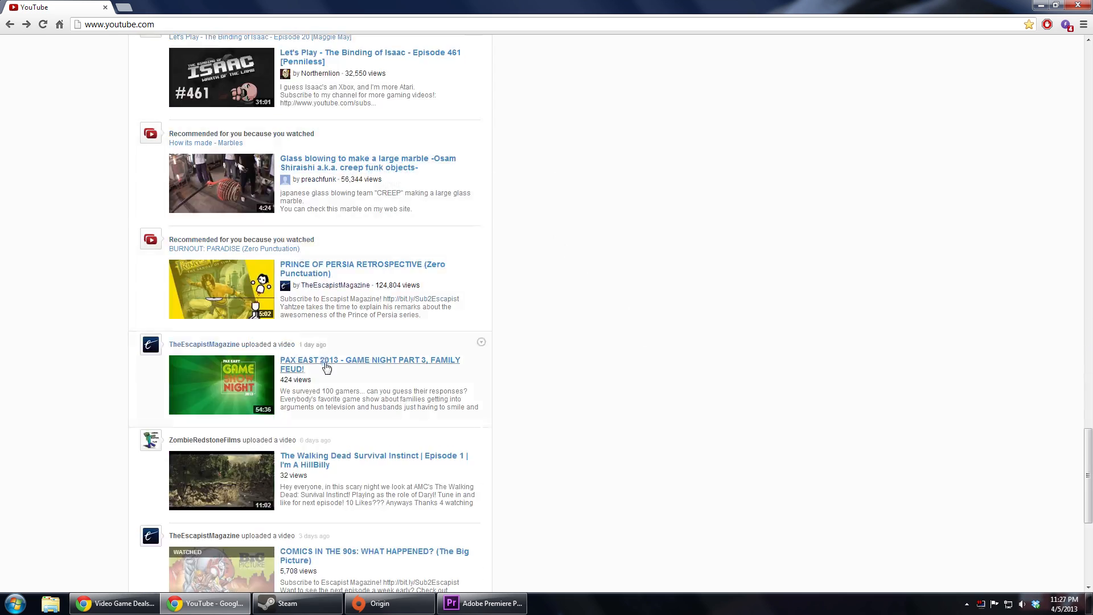
{"action": "left_click", "coordinate": [370, 363]}
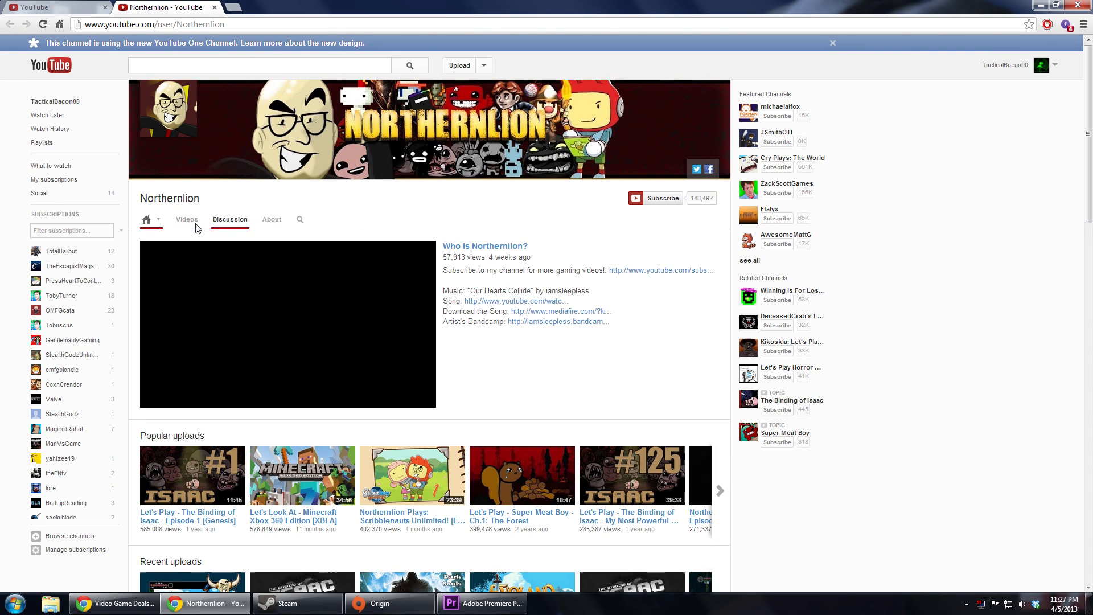
Open 'Let's Look At: Shovel Knight! [PC]' from Northernlion's Videos and jump to about 4:05
{"action": "left_click", "coordinate": [187, 218]}
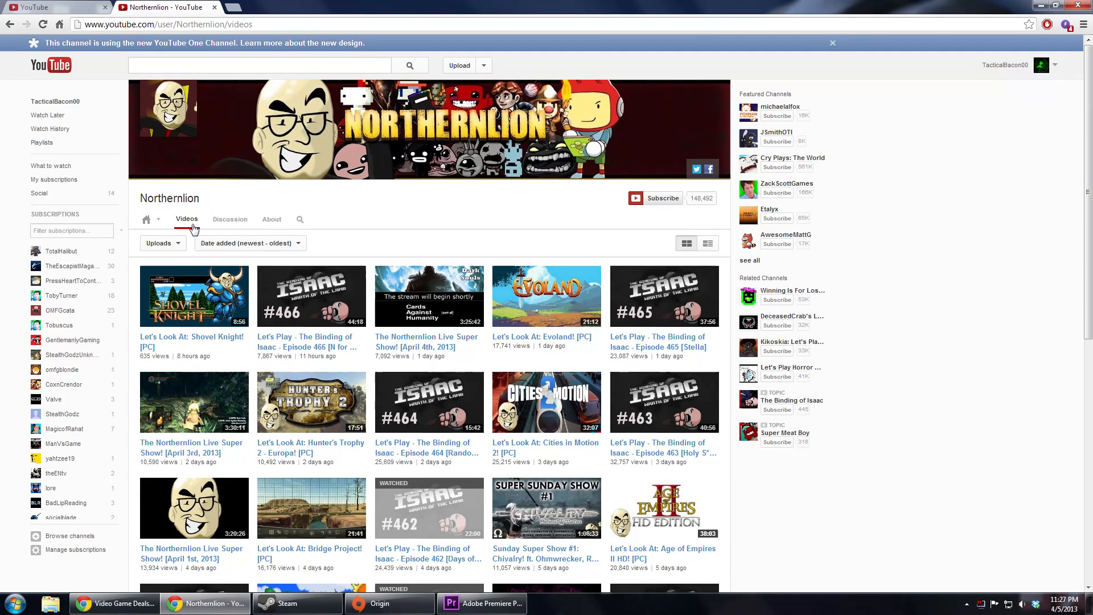
{"action": "mouse_move", "coordinate": [183, 357]}
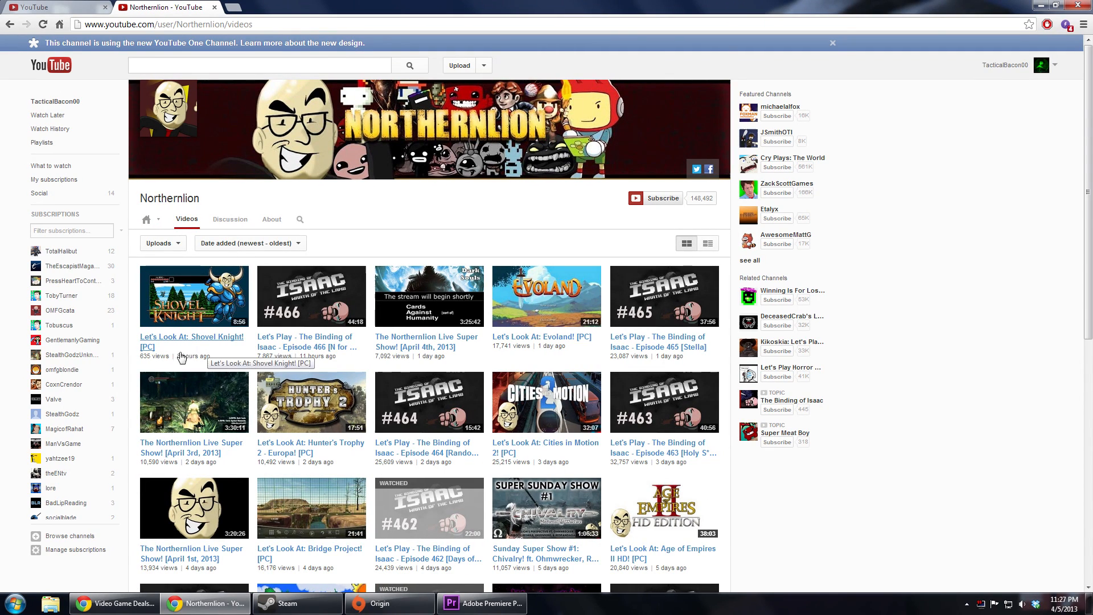
{"action": "left_click", "coordinate": [192, 341]}
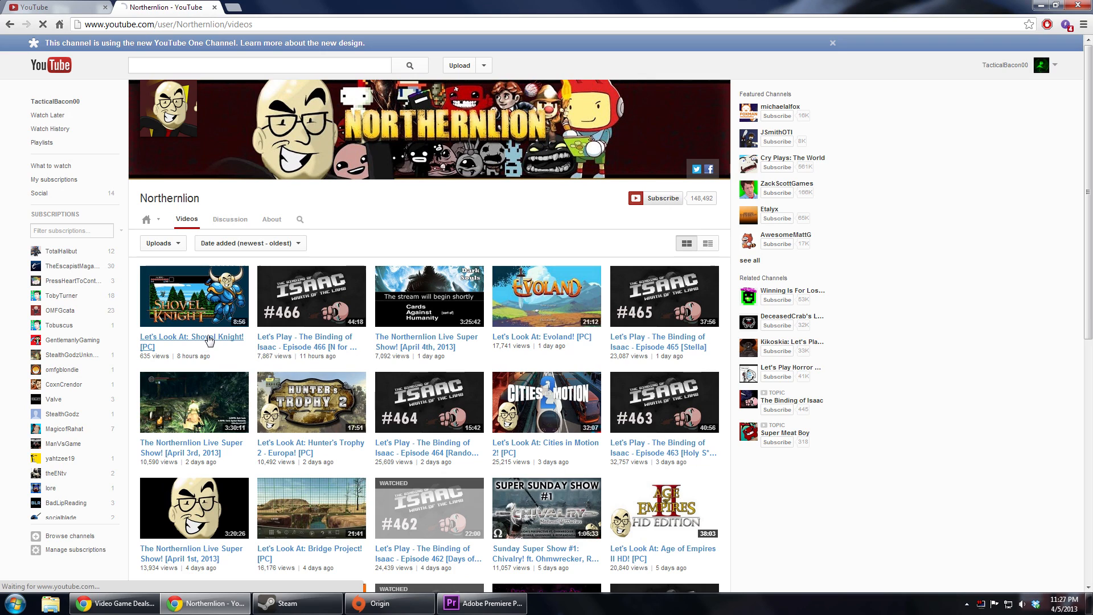
{"action": "left_click", "coordinate": [194, 296]}
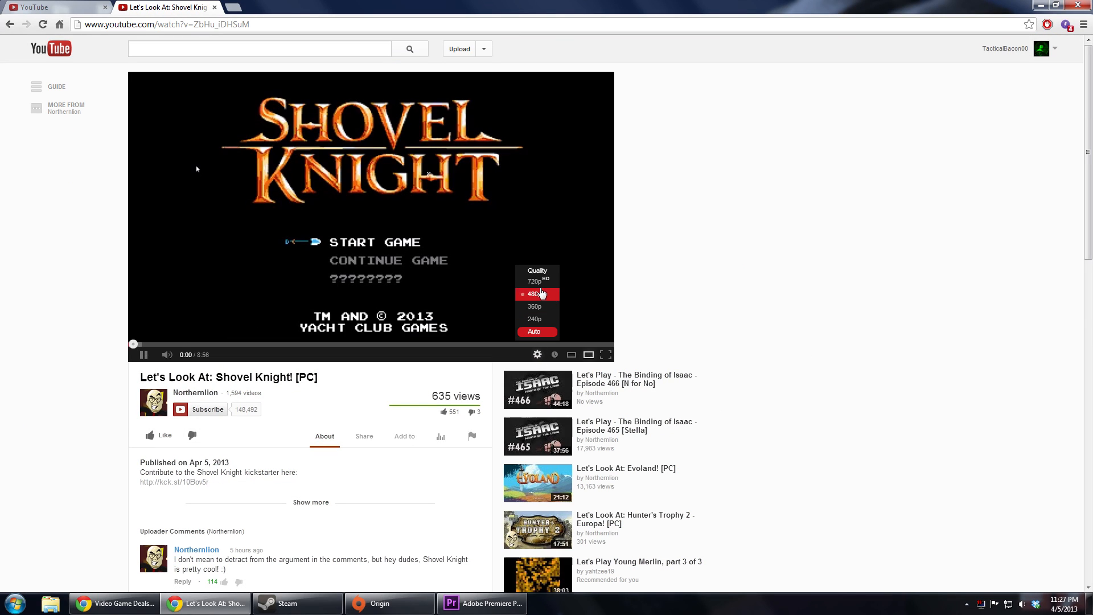
{"action": "left_click", "coordinate": [350, 342]}
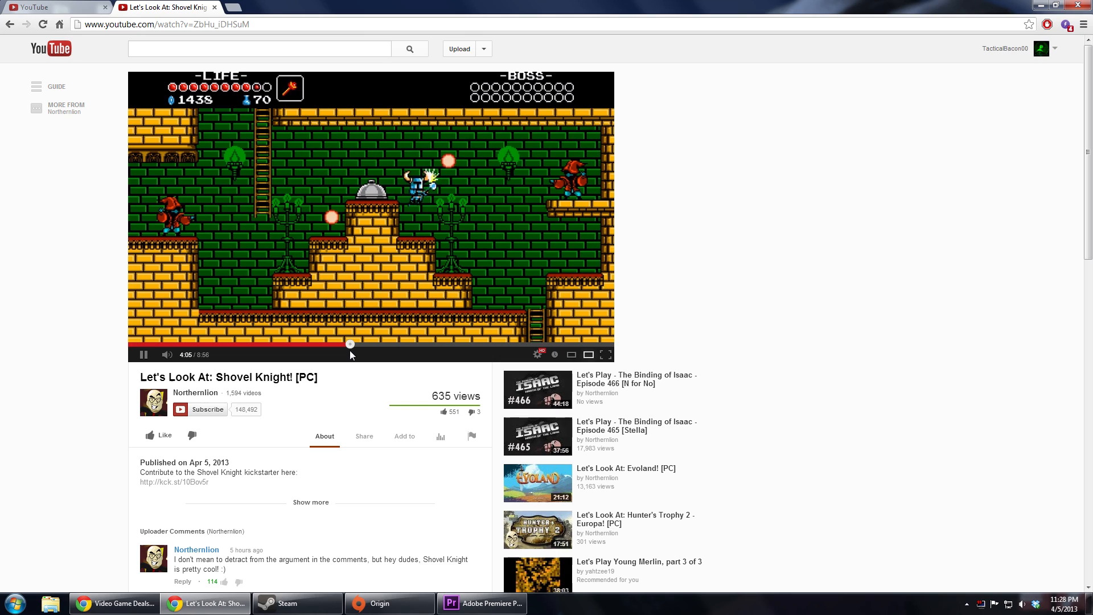
{"action": "mouse_move", "coordinate": [357, 357]}
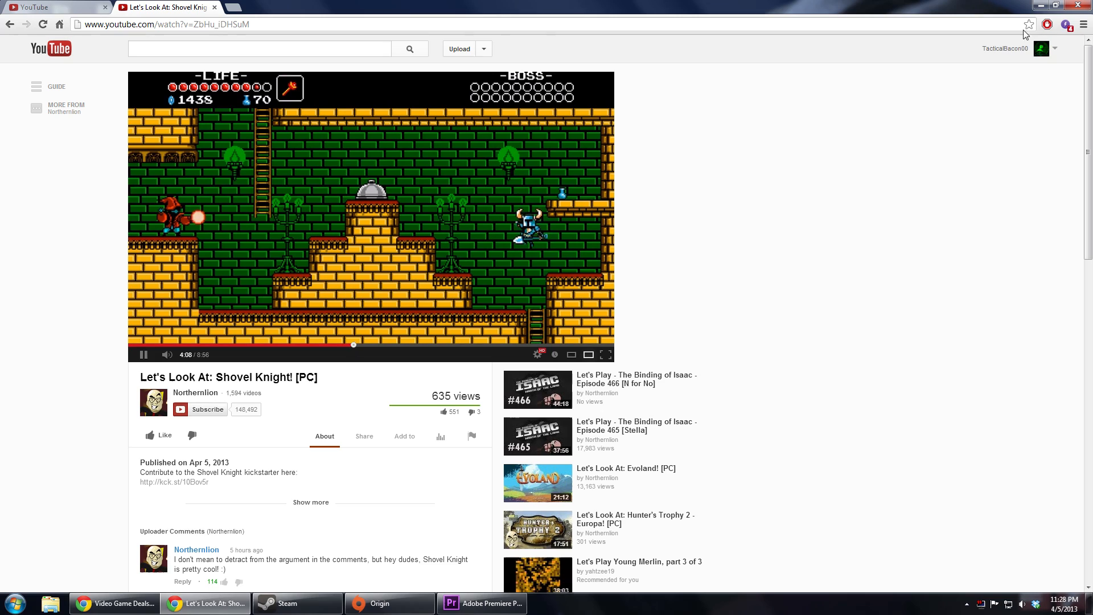
Pause AdBlock, reload the Shovel Knight page, and bring up the 720p quality choices
{"action": "left_click", "coordinate": [1046, 24]}
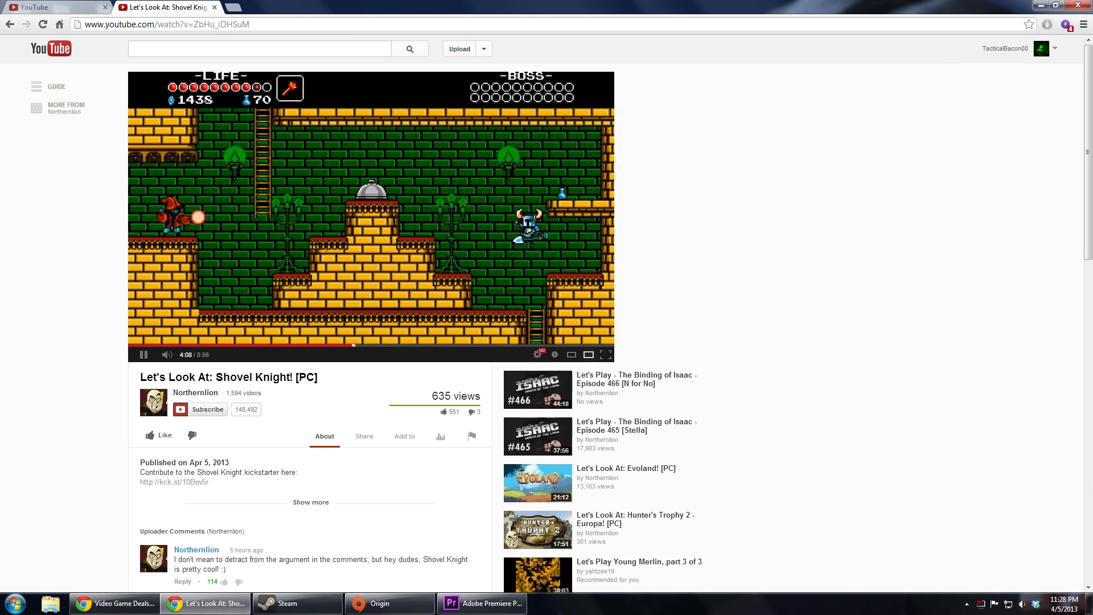
{"action": "left_click", "coordinate": [42, 24]}
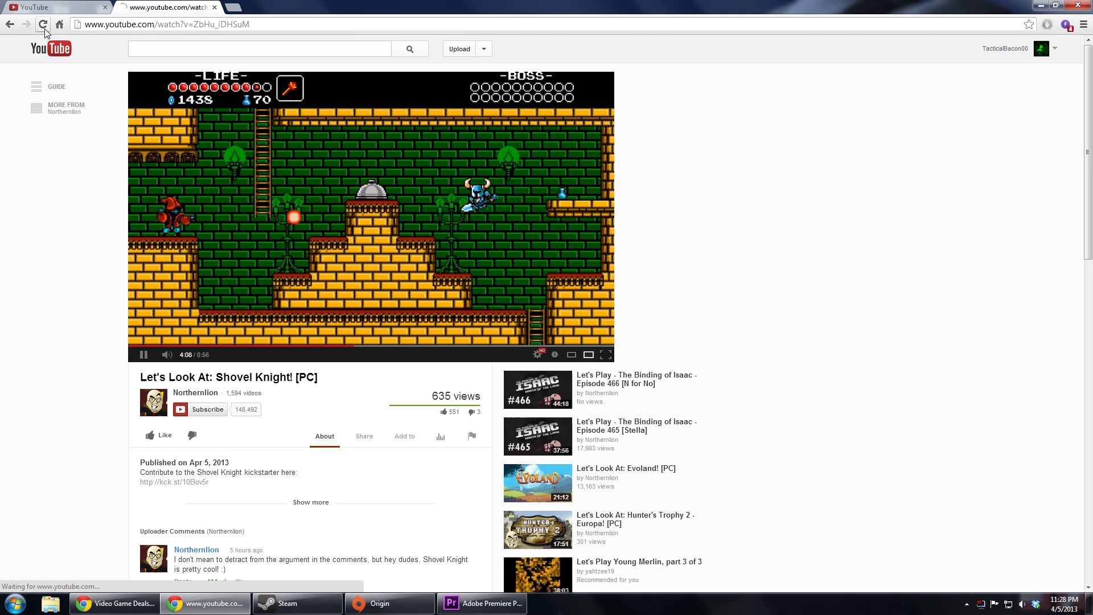
{"action": "left_click", "coordinate": [537, 354]}
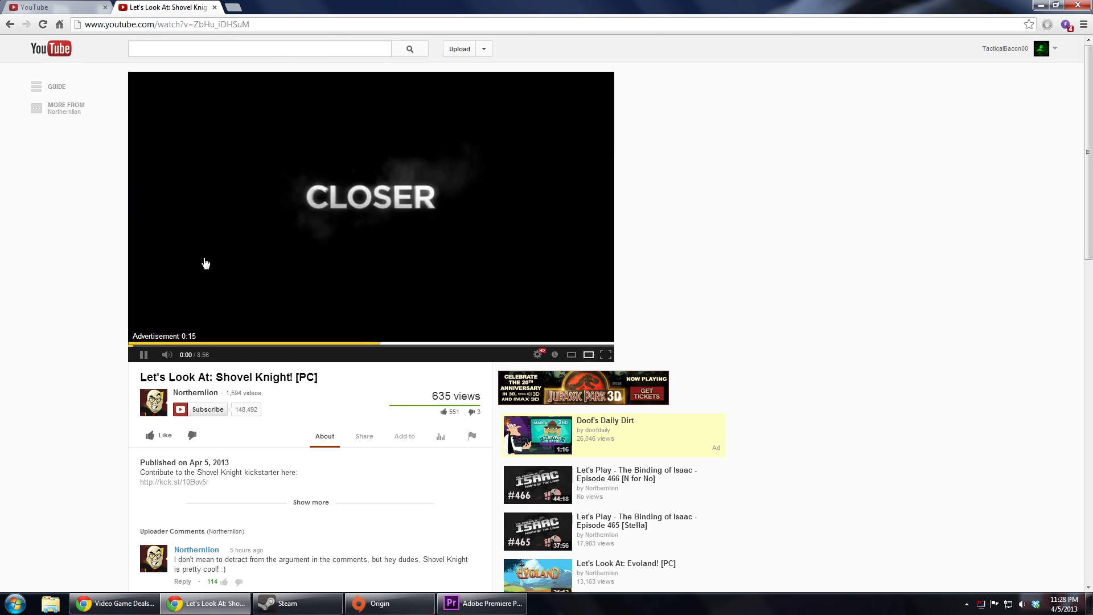
{"action": "mouse_move", "coordinate": [68, 311]}
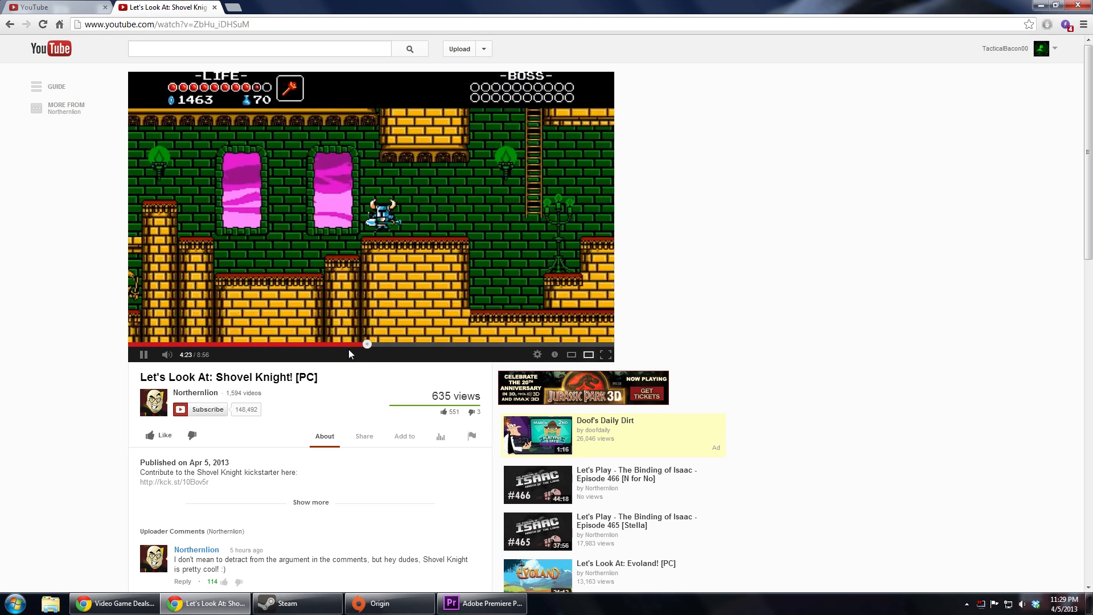
{"action": "left_click", "coordinate": [537, 355]}
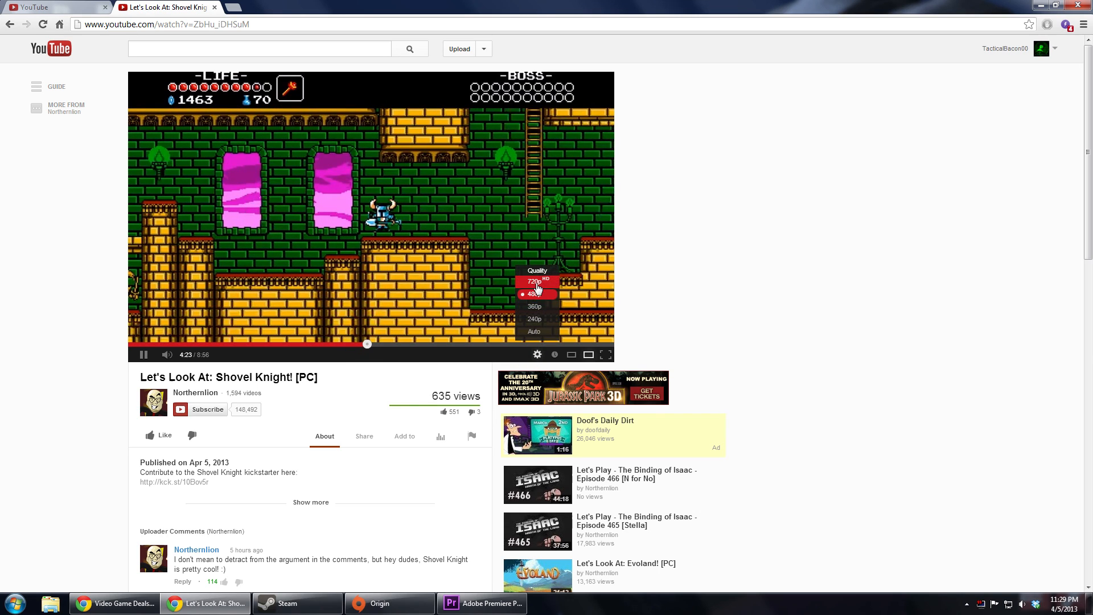